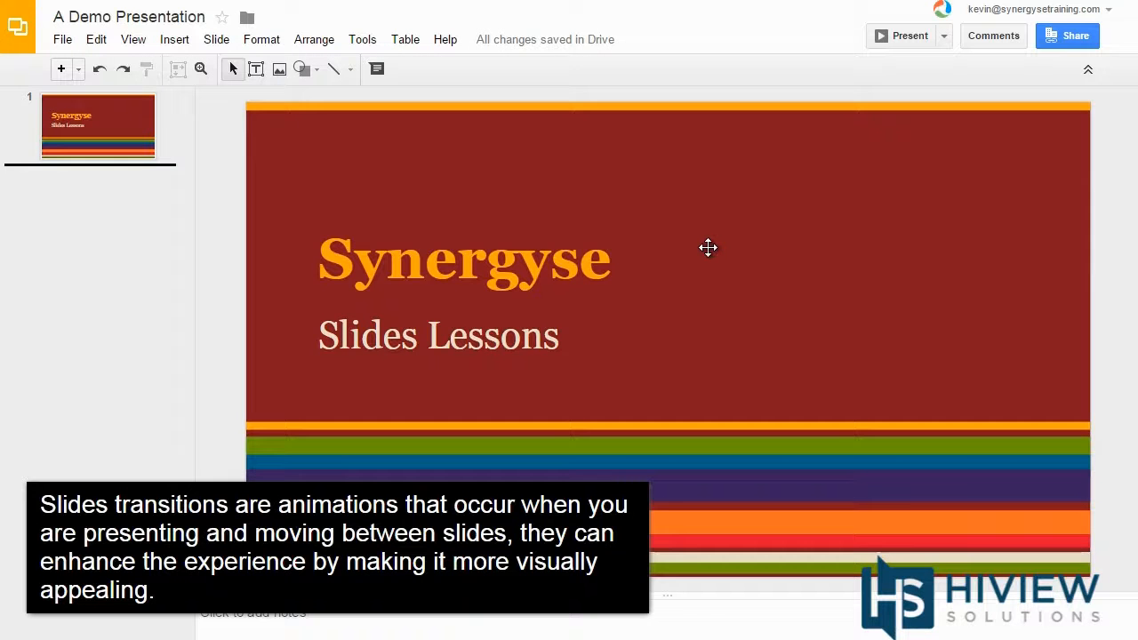
Add a new slide with title 'Synergyse' and body text 'Transitions'.
click(60, 70)
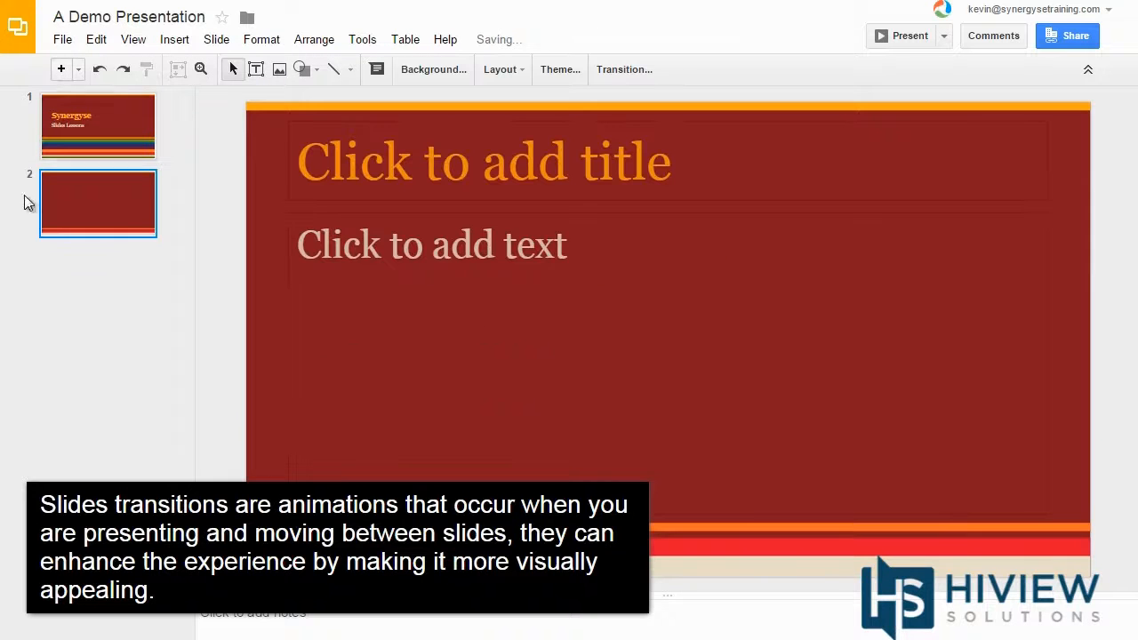
click(484, 161)
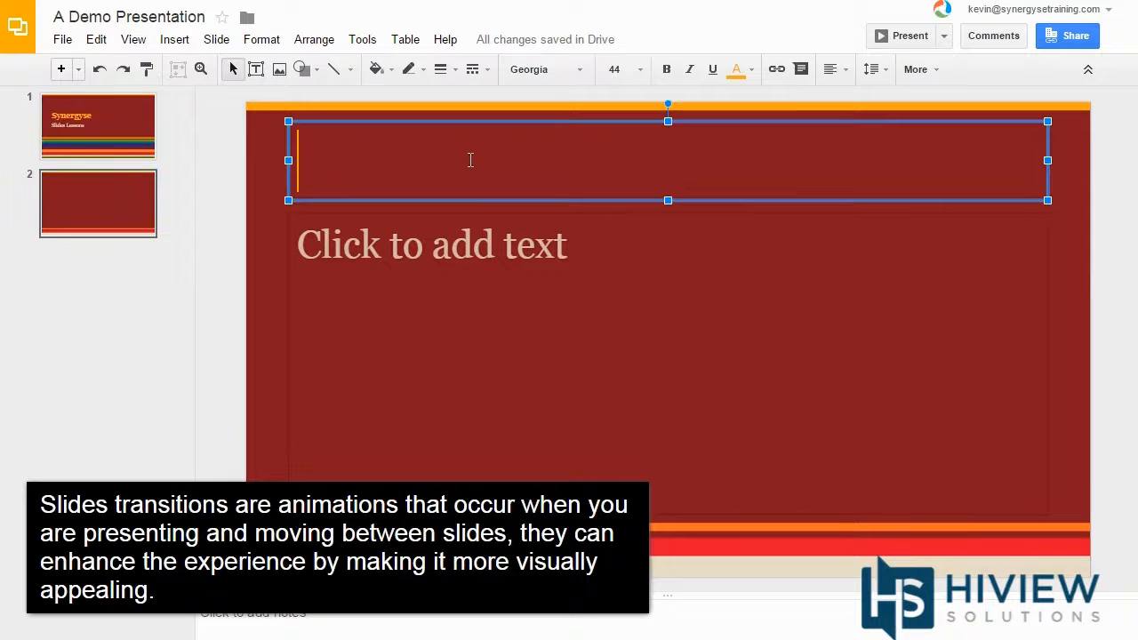
text(Synergyse)
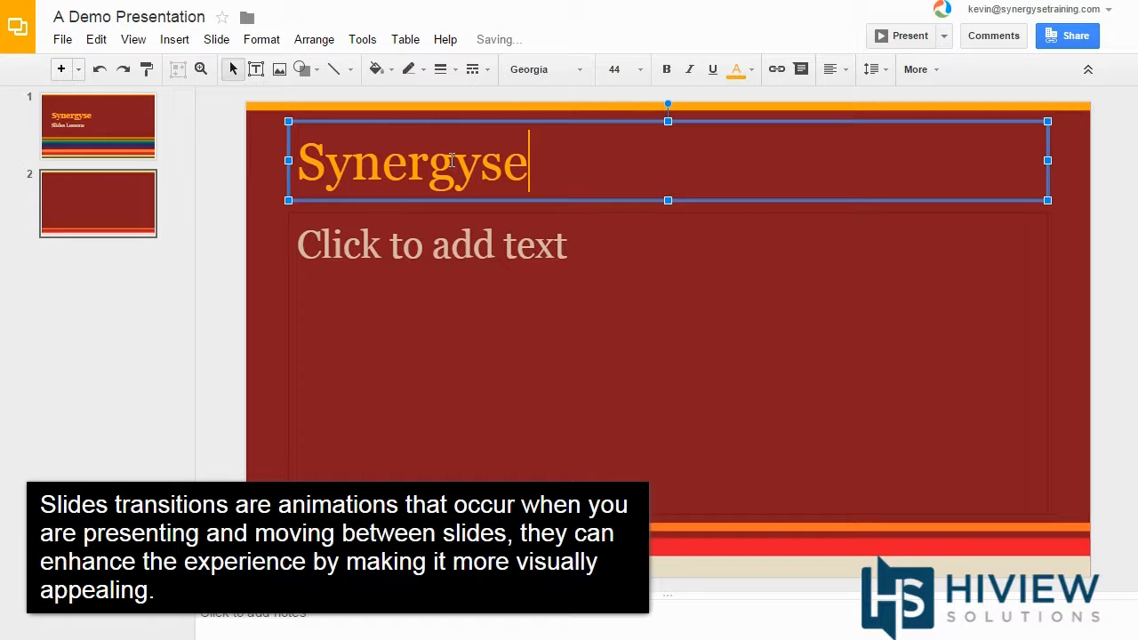
click(431, 245)
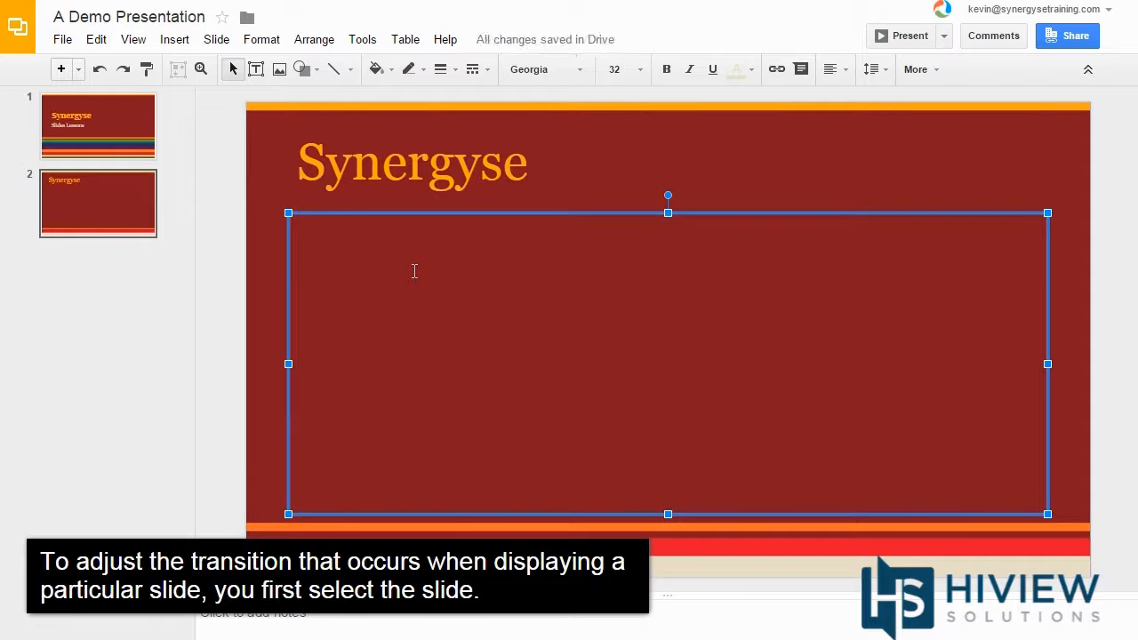
text(Transitions)
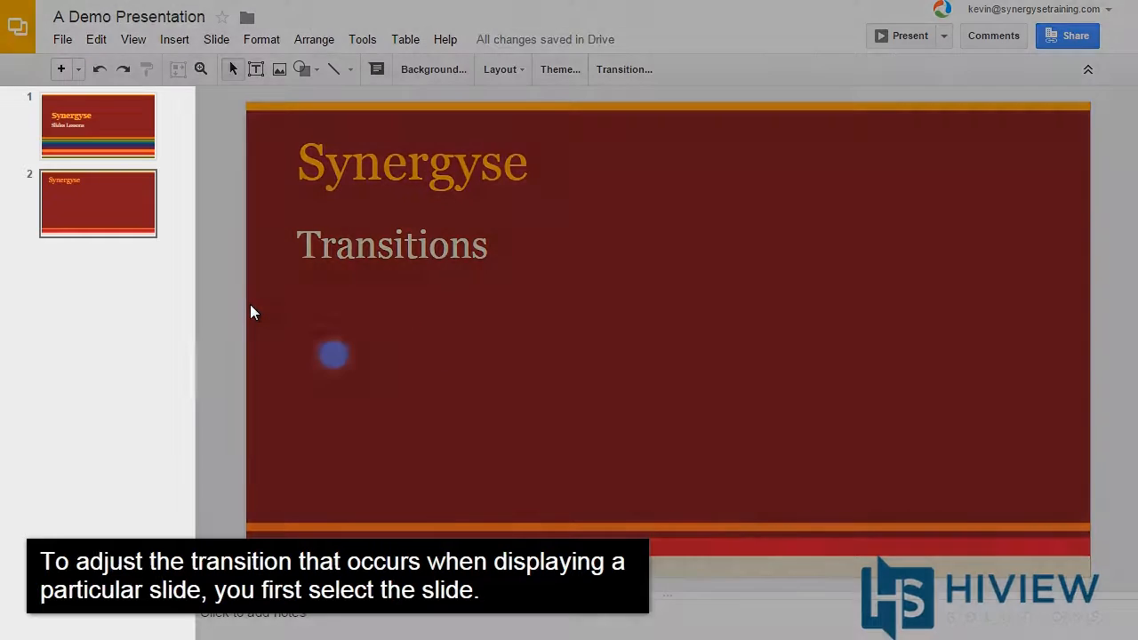
Open Change transition from the Slide menu for slide 2.
click(98, 202)
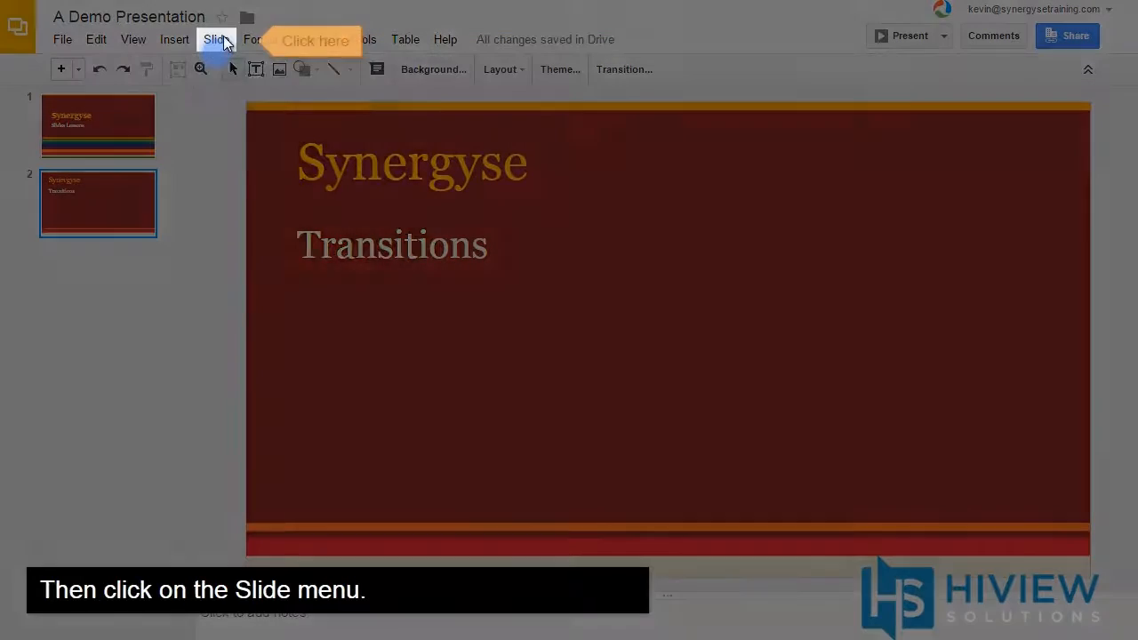
click(214, 39)
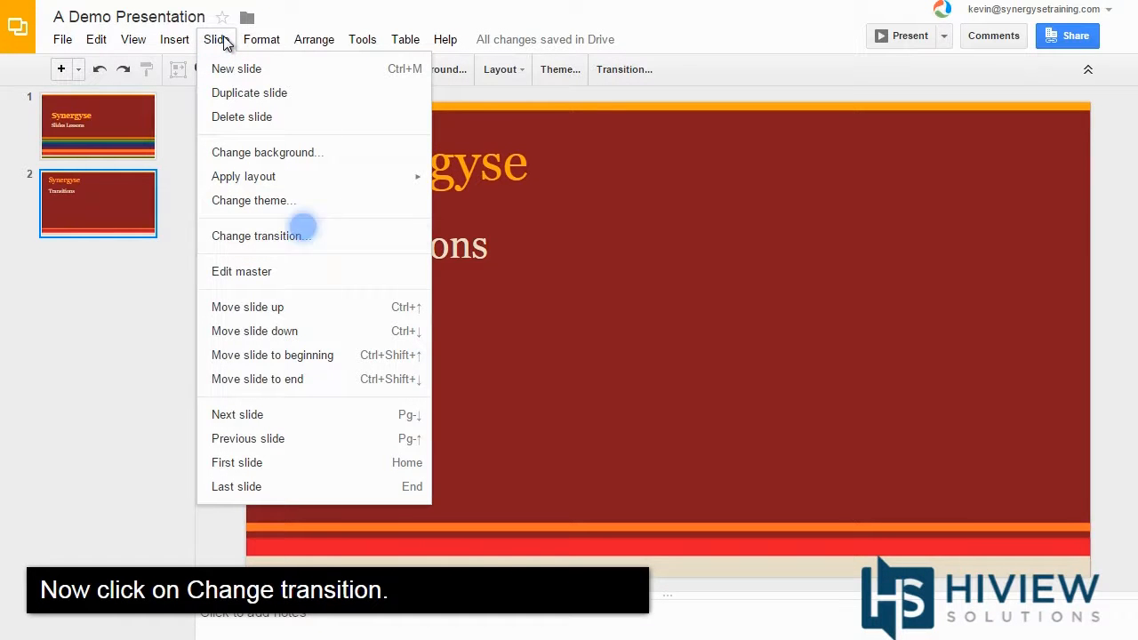
click(260, 235)
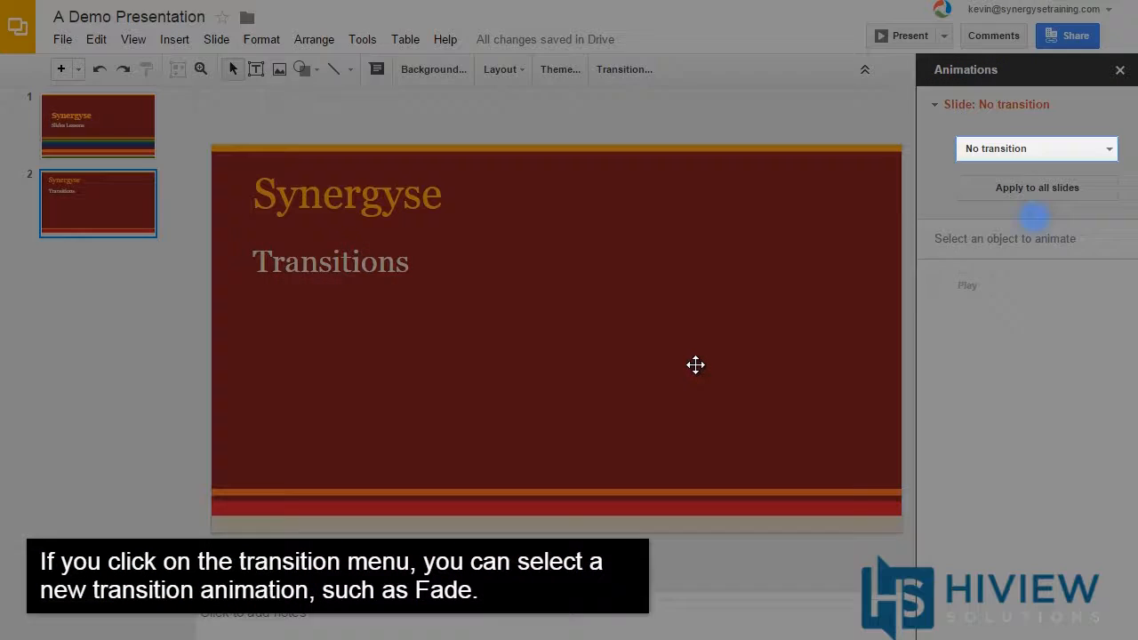
Choose Fade from the transition type dropdown in the Animations panel.
click(1037, 148)
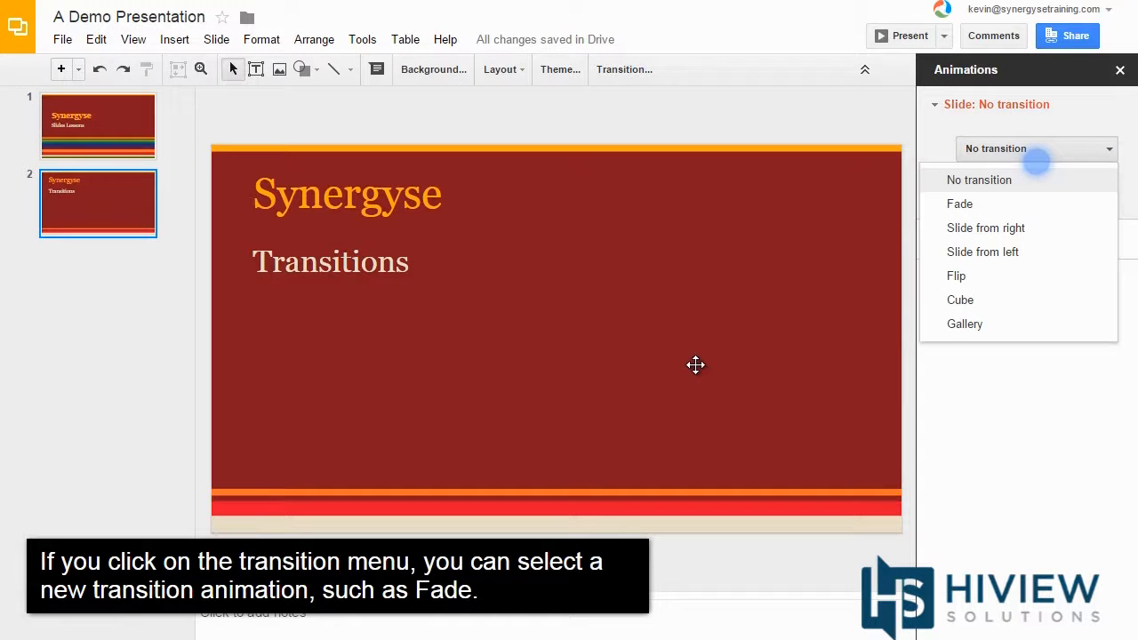
mouse_move(959, 204)
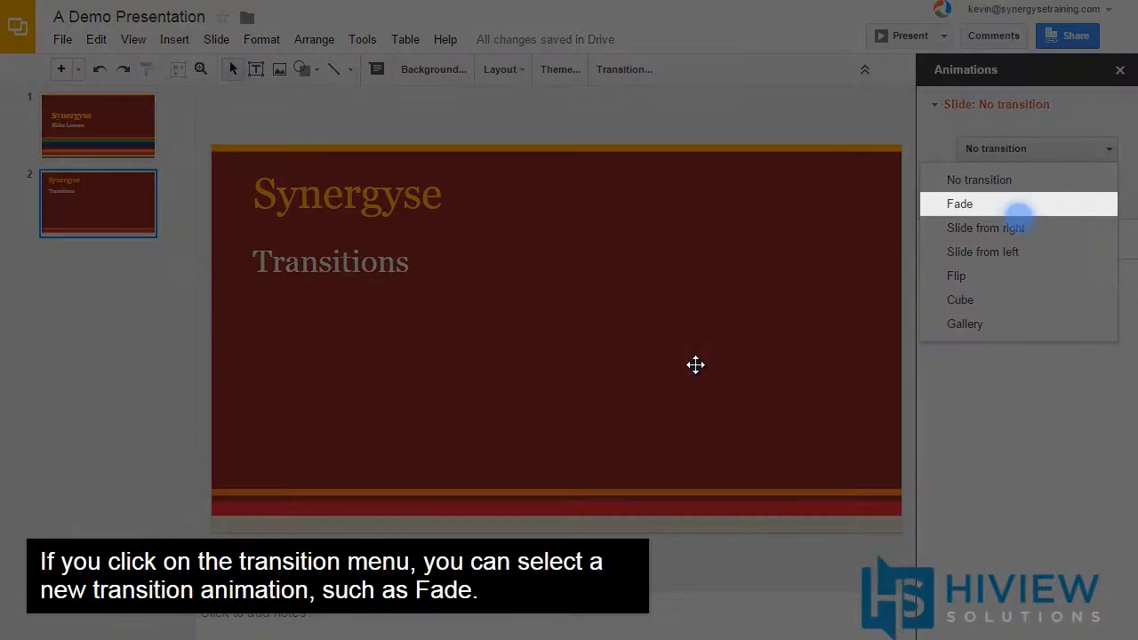
click(960, 203)
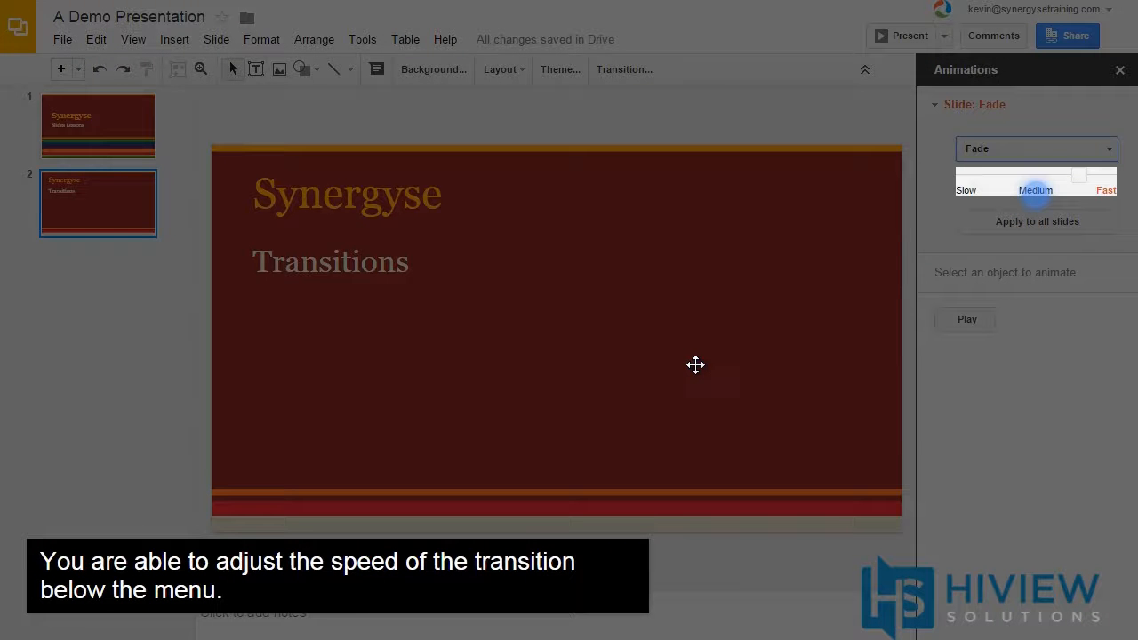
Play and replay the Fade transition preview, then close the Animations panel.
click(967, 319)
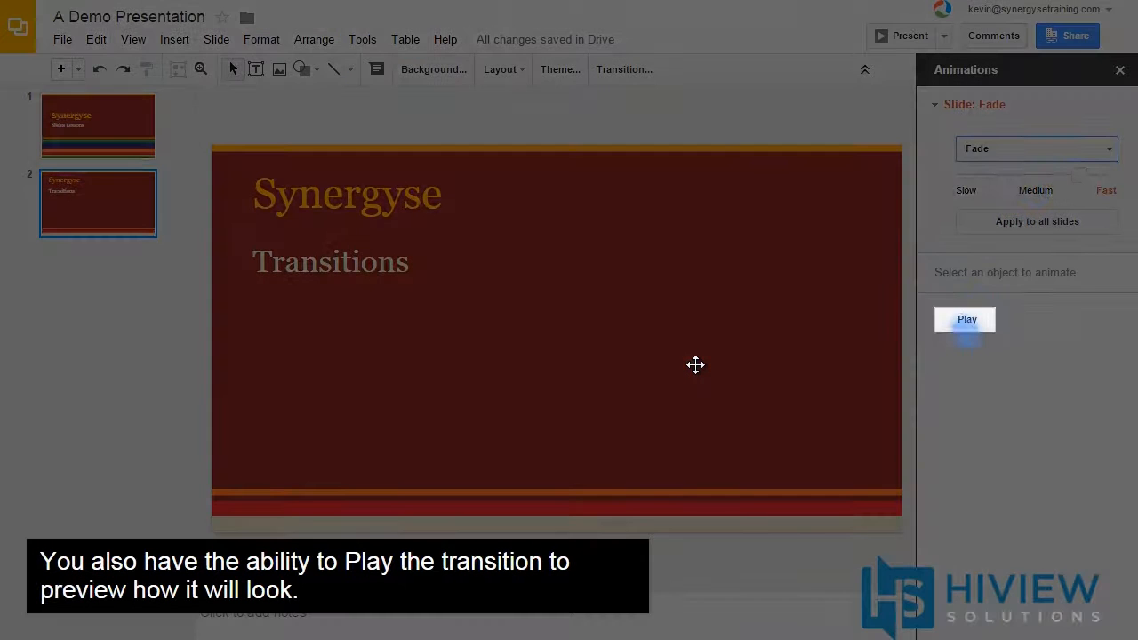
mouse_move(966, 319)
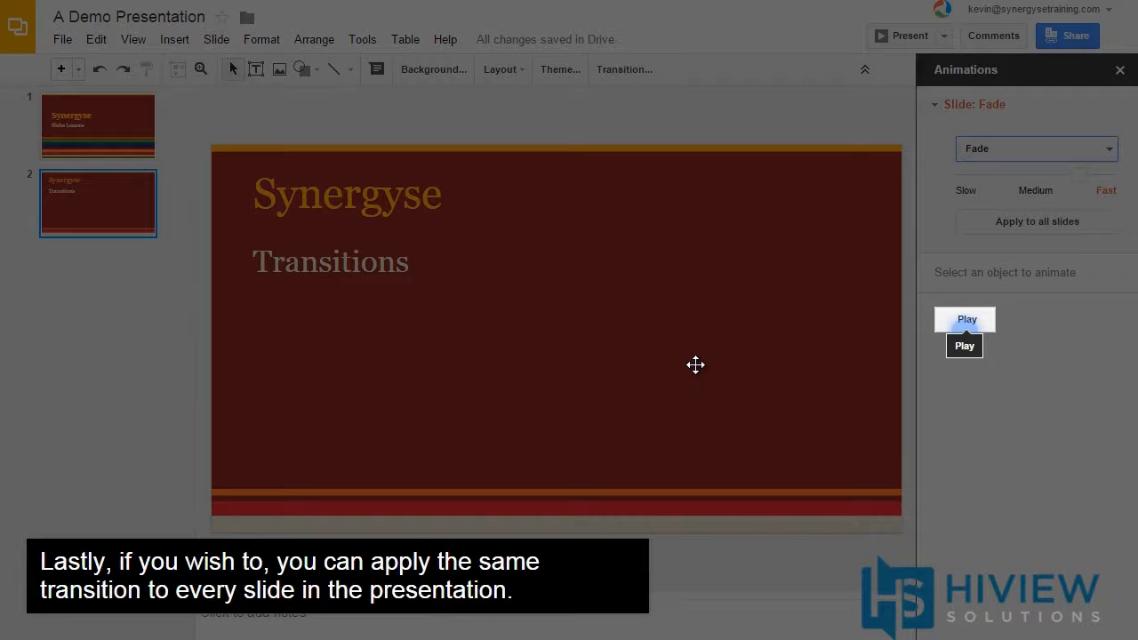
click(1037, 222)
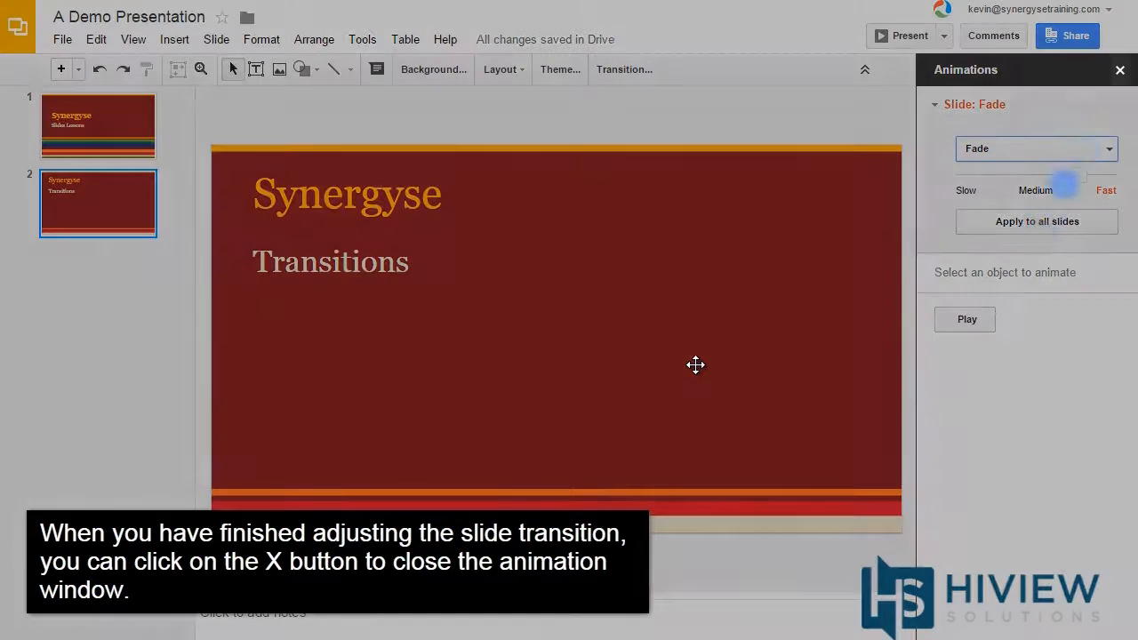
click(1121, 69)
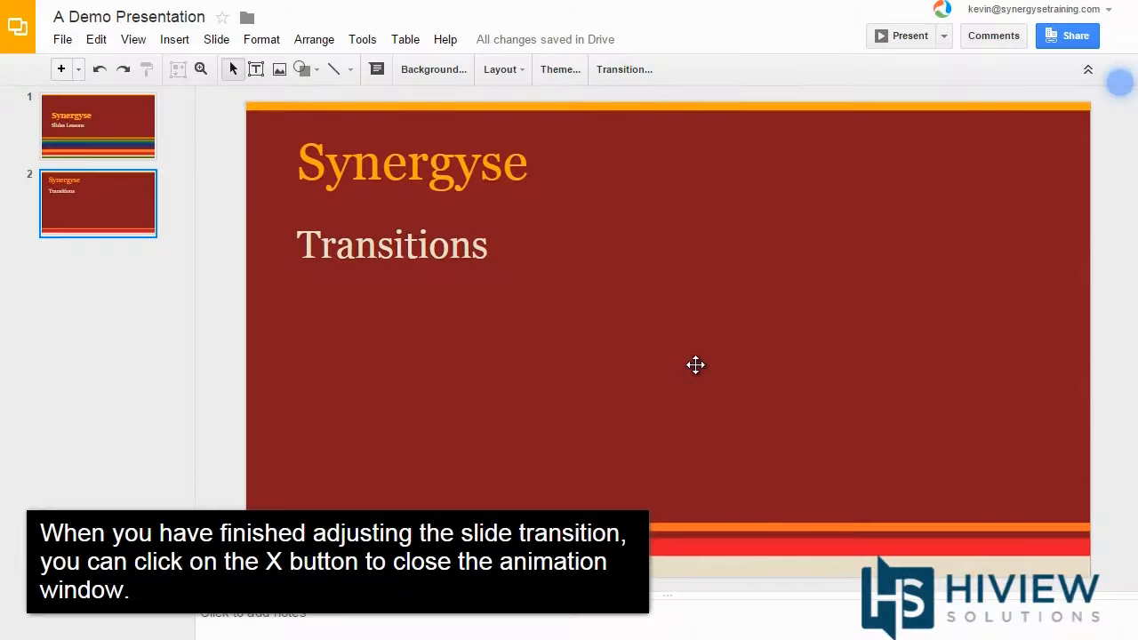